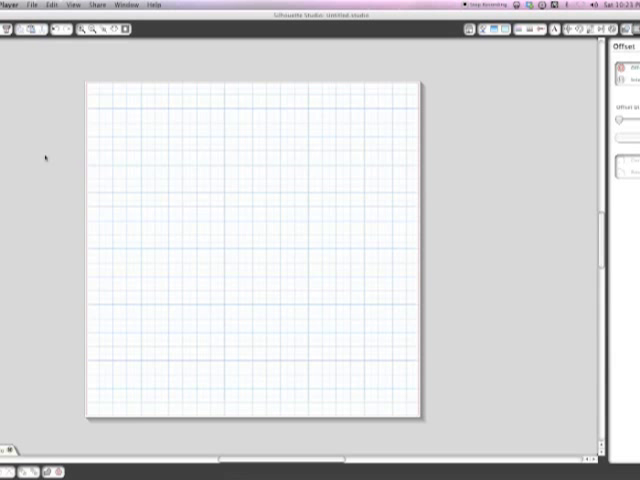
mouse_move(56, 160)
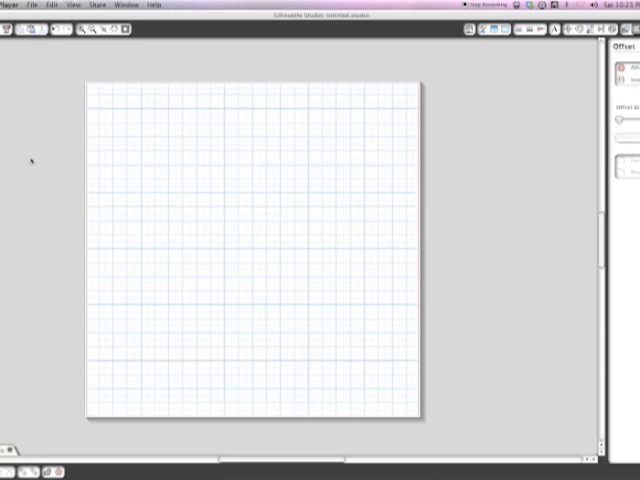
mouse_move(24, 156)
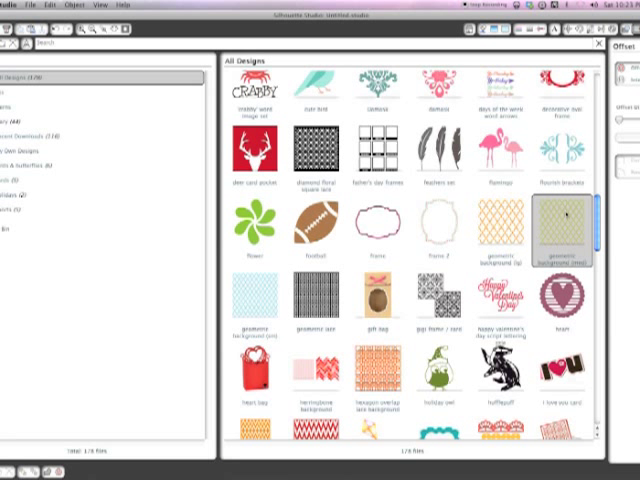
mouse_move(568, 216)
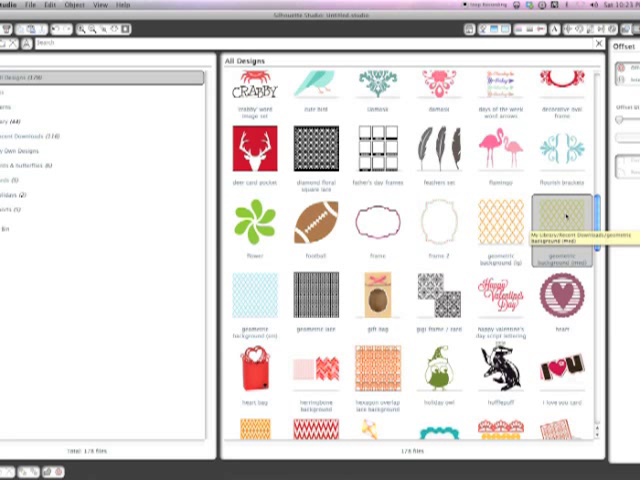
Place the geometric lattice background design from the library onto the page.
double_click(564, 230)
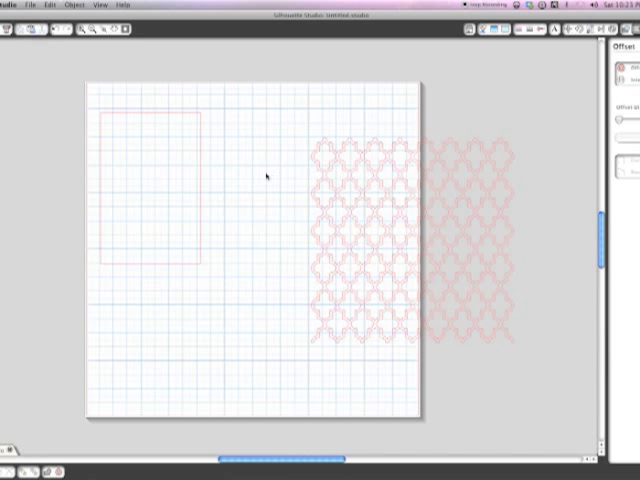
mouse_move(262, 176)
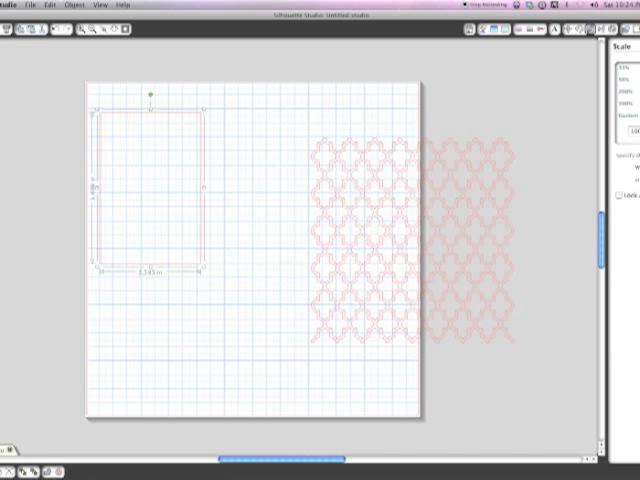
mouse_move(480, 48)
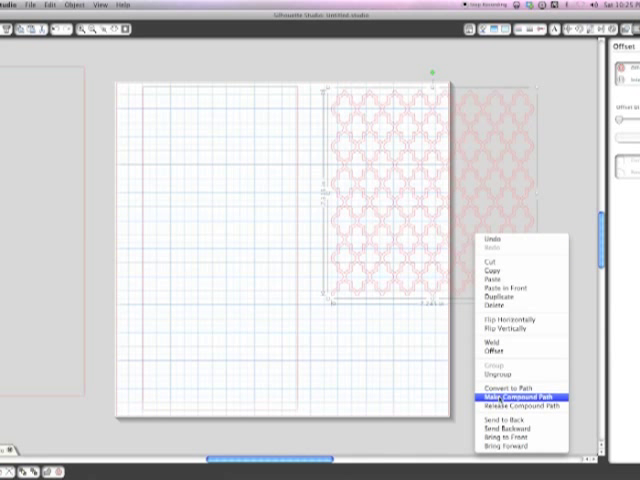
Make the selected lattice pattern a single compound path.
click(516, 396)
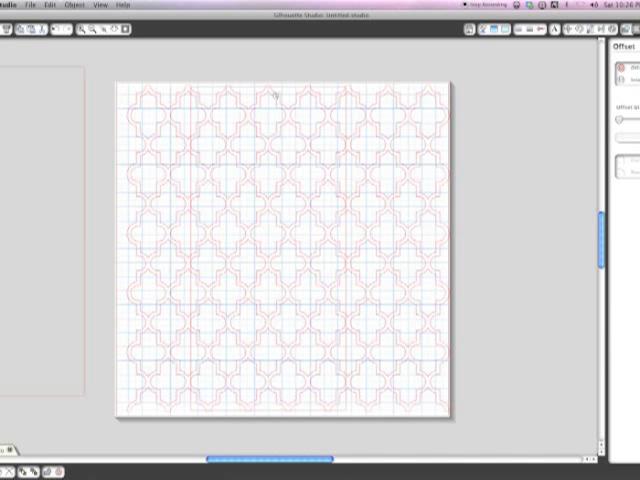
mouse_move(294, 60)
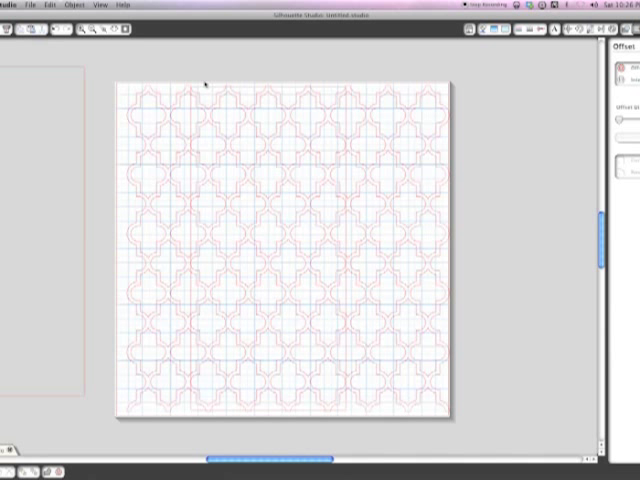
mouse_move(258, 100)
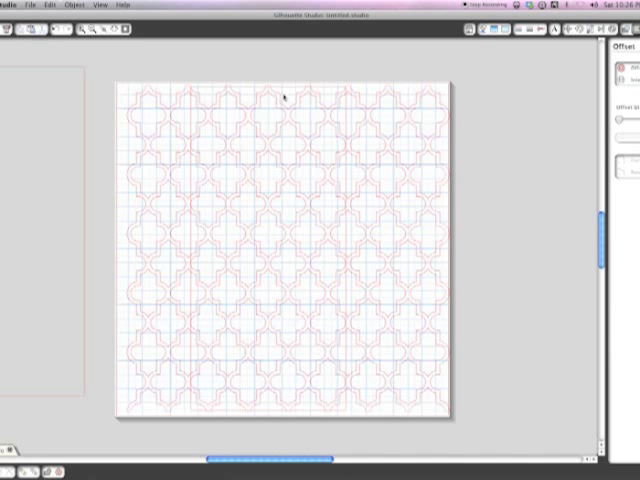
Deselect the enlarged lattice pattern after scaling it to fill the page.
click(284, 96)
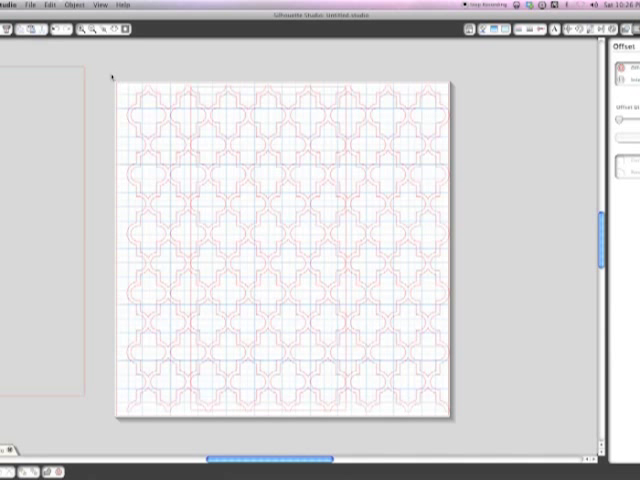
mouse_move(104, 68)
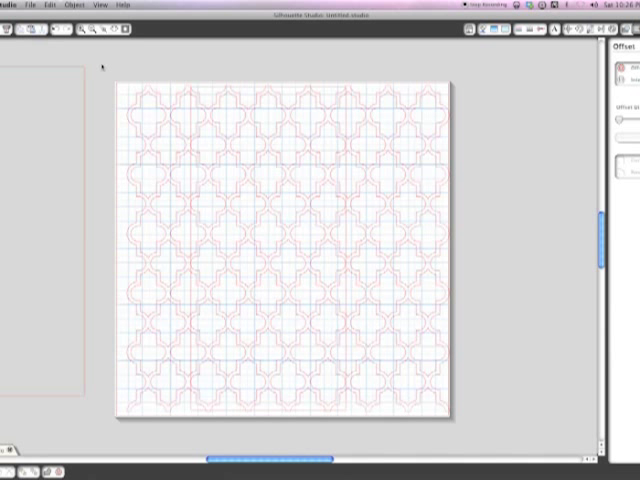
Drag-select the lattice pattern together with the rectangle frame for cropping.
drag(100, 68, 148, 156)
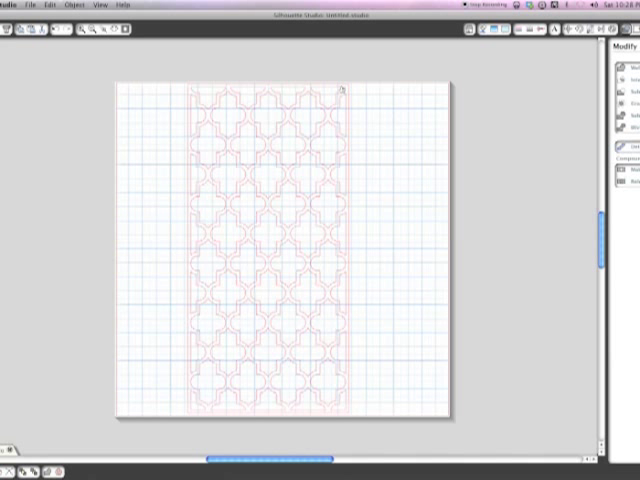
mouse_move(476, 96)
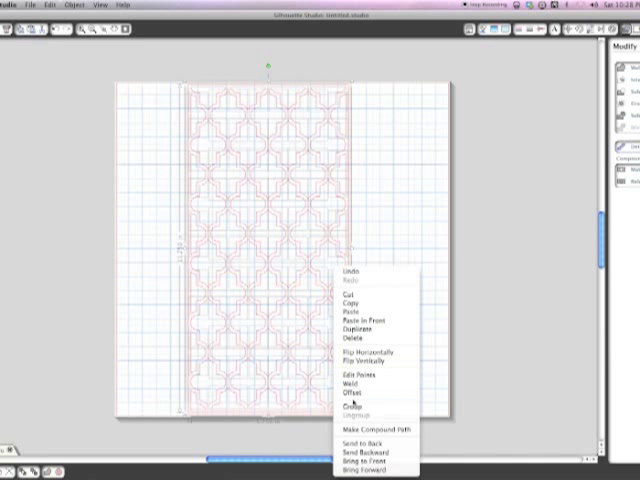
Group the trimmed lattice strip and its frame into one object.
click(348, 404)
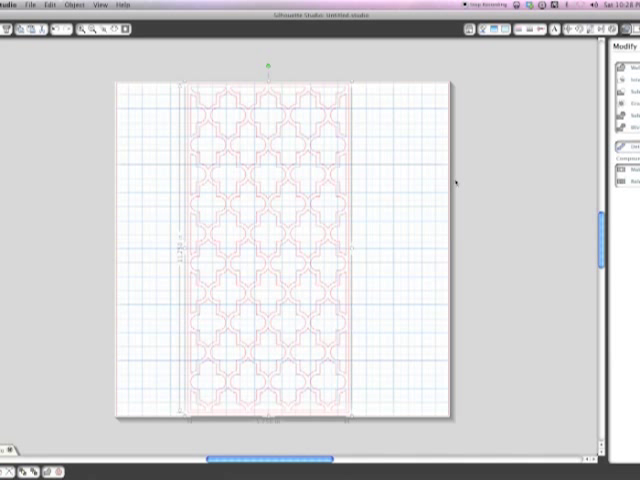
mouse_move(456, 180)
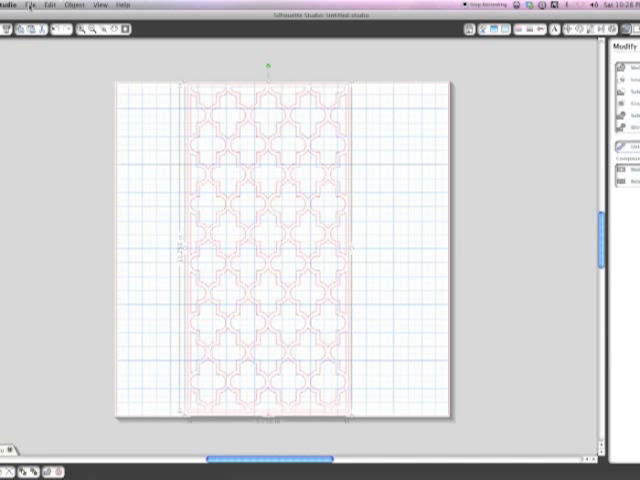
Bring up the Silhouette cut settings via File > Send to Silhouette.
click(32, 4)
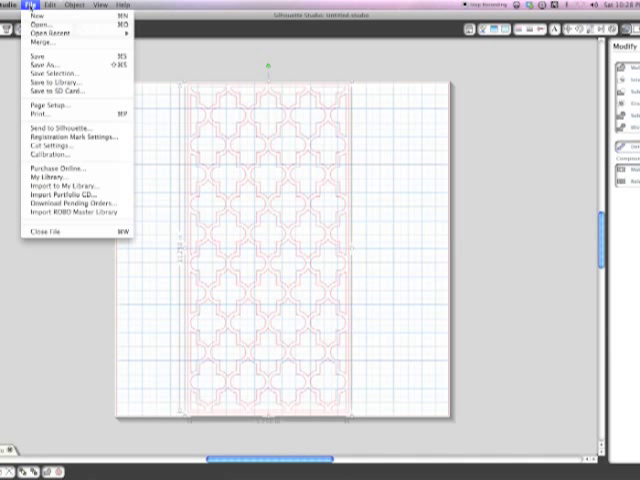
click(440, 116)
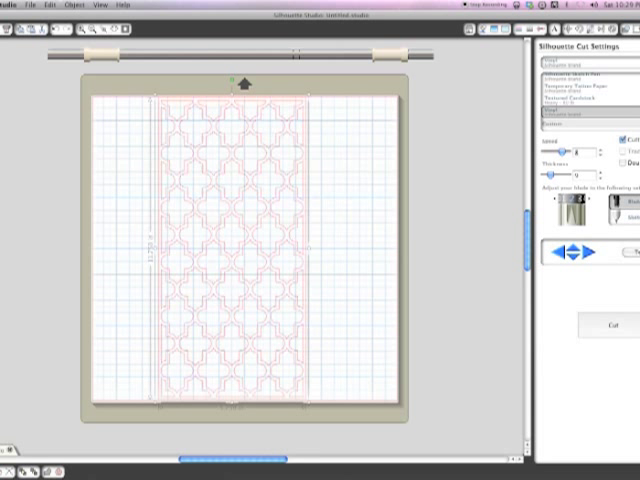
mouse_move(504, 218)
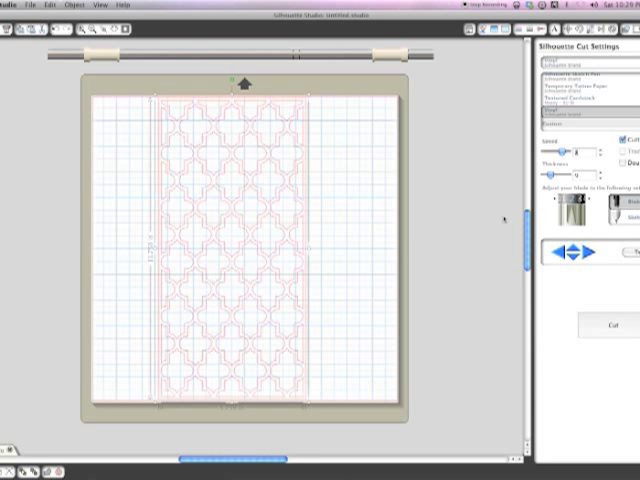